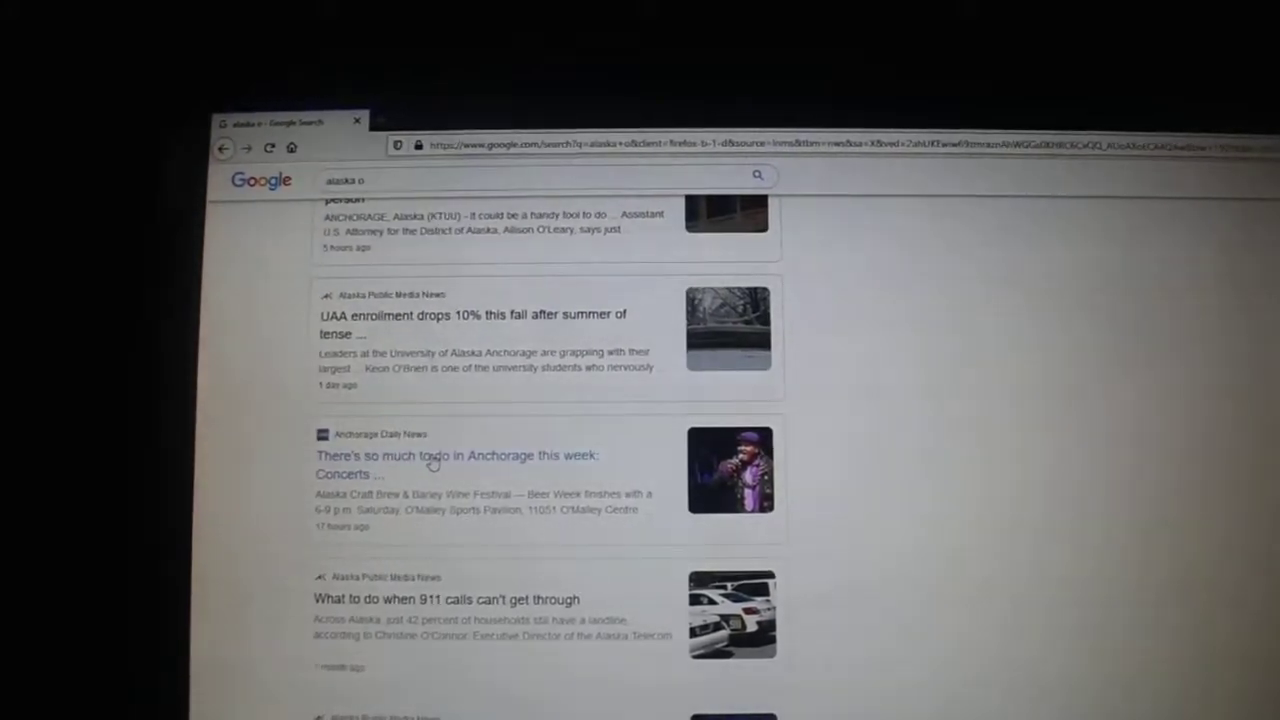
- Browse down the Alaska news results to the Alaska Air Group Q4 2019 earnings call transcript link
left_click(454, 456)
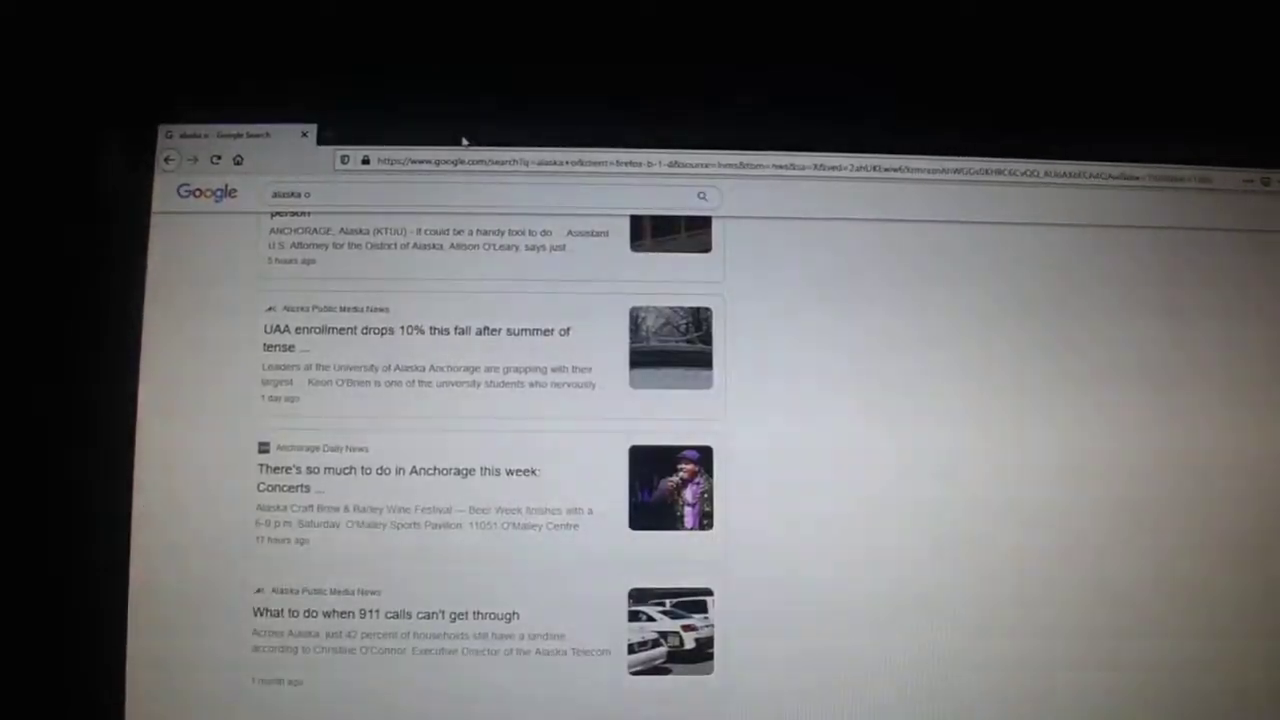
scroll("down", 3)
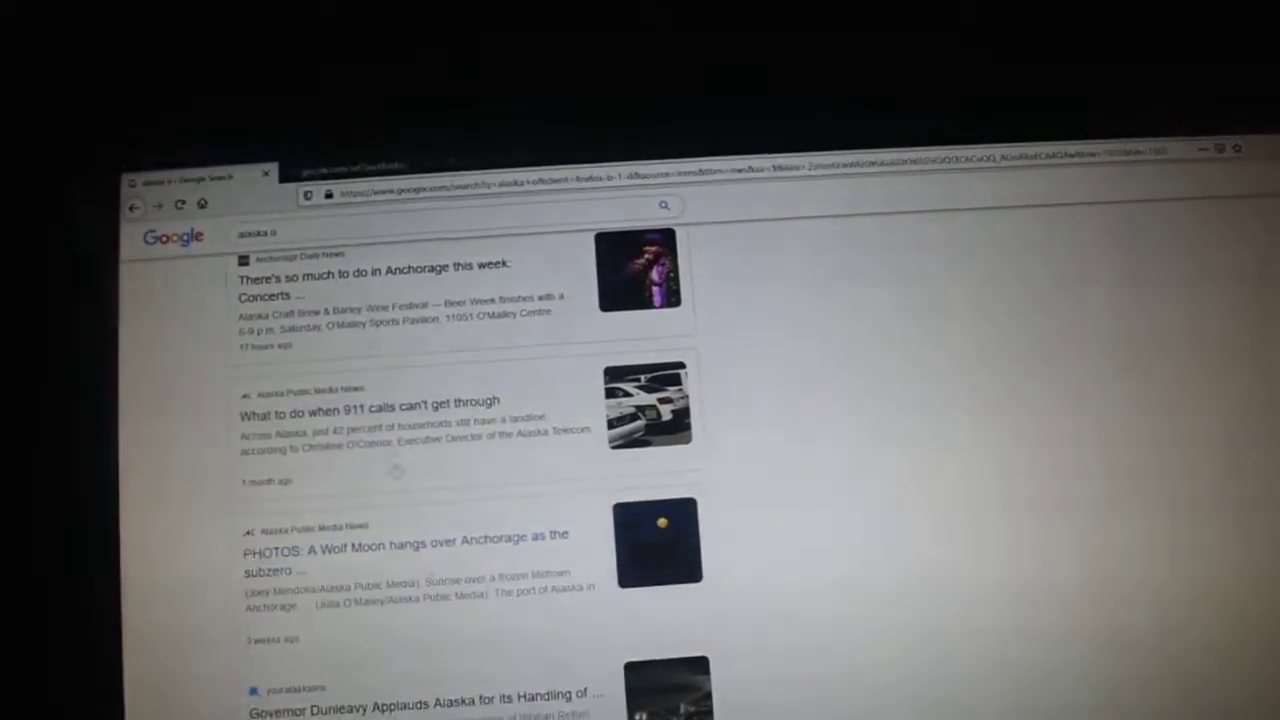
left_click(404, 540)
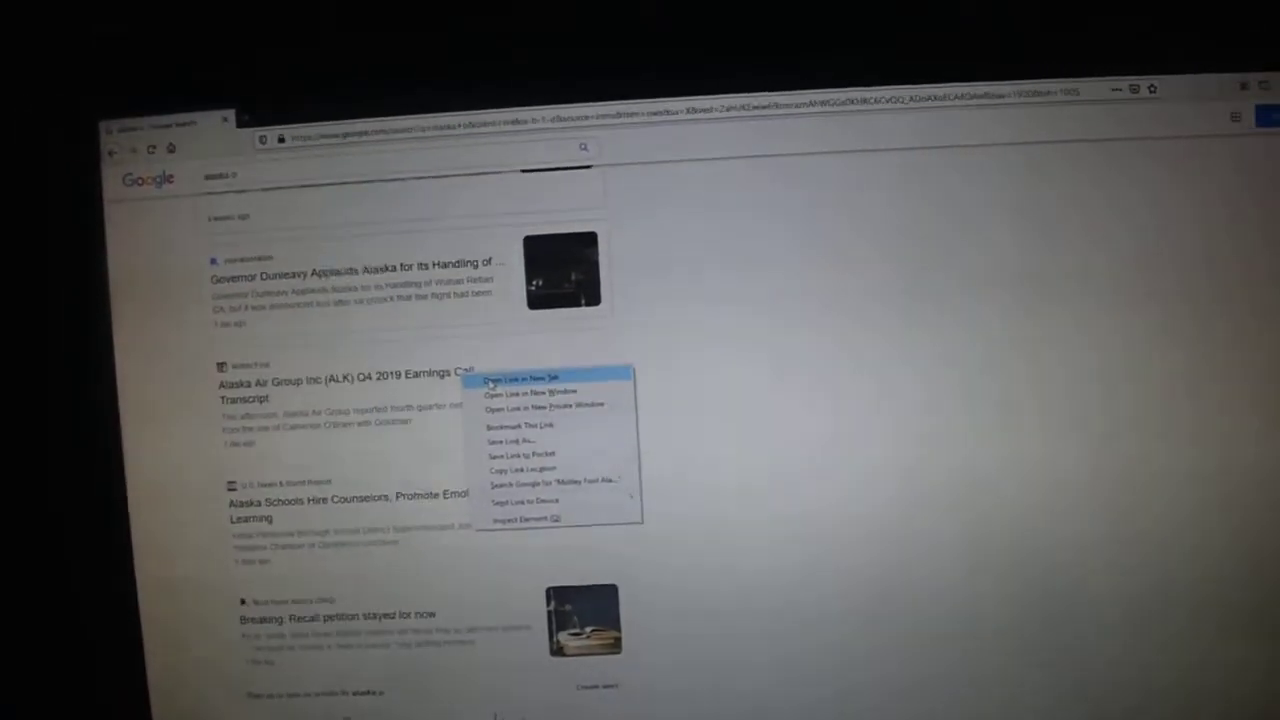
- Read through the Alaska Air Group (ALK) Q4 2019 earnings call transcript on The Motley Fool in a new tab
left_click(520, 382)
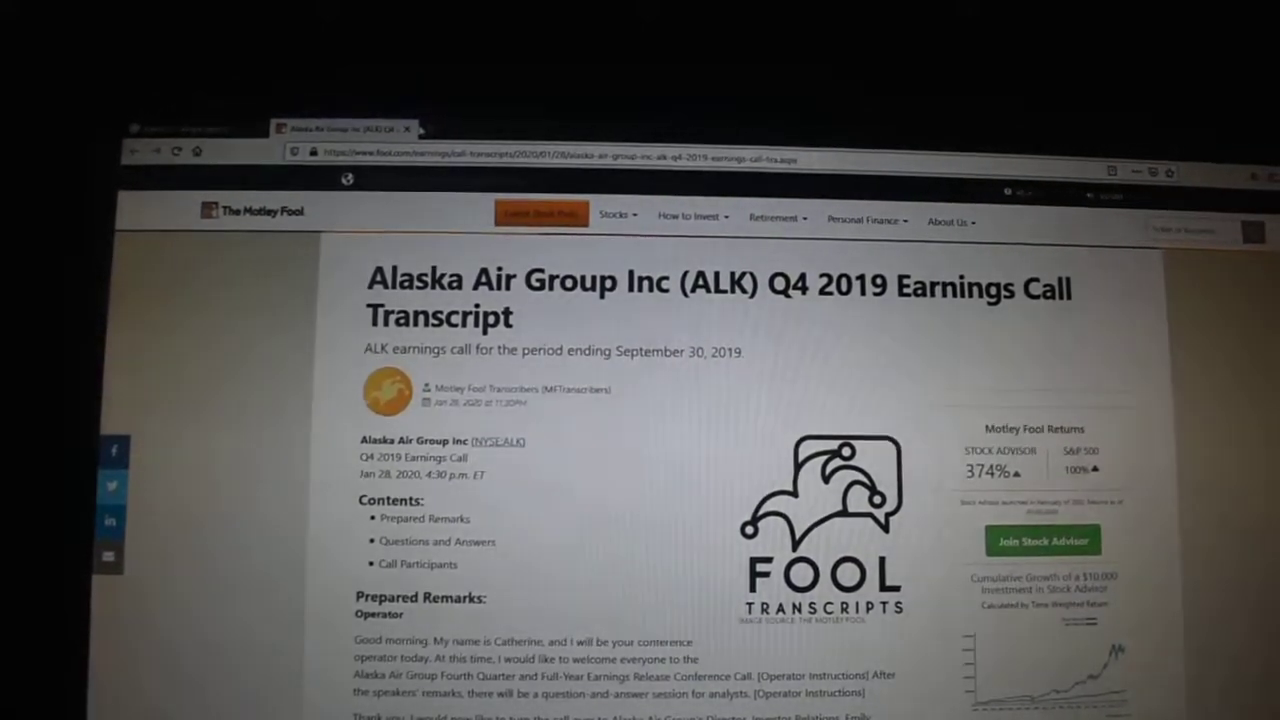
scroll("down", 3)
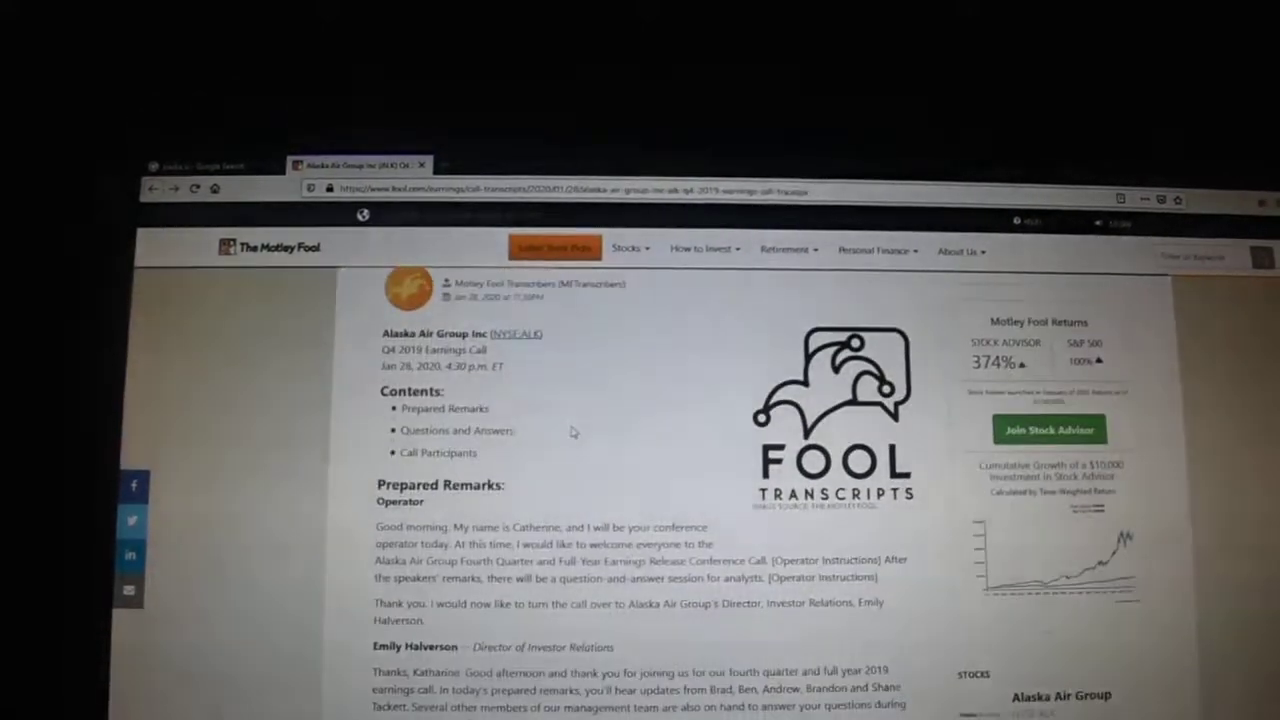
scroll("down", 3)
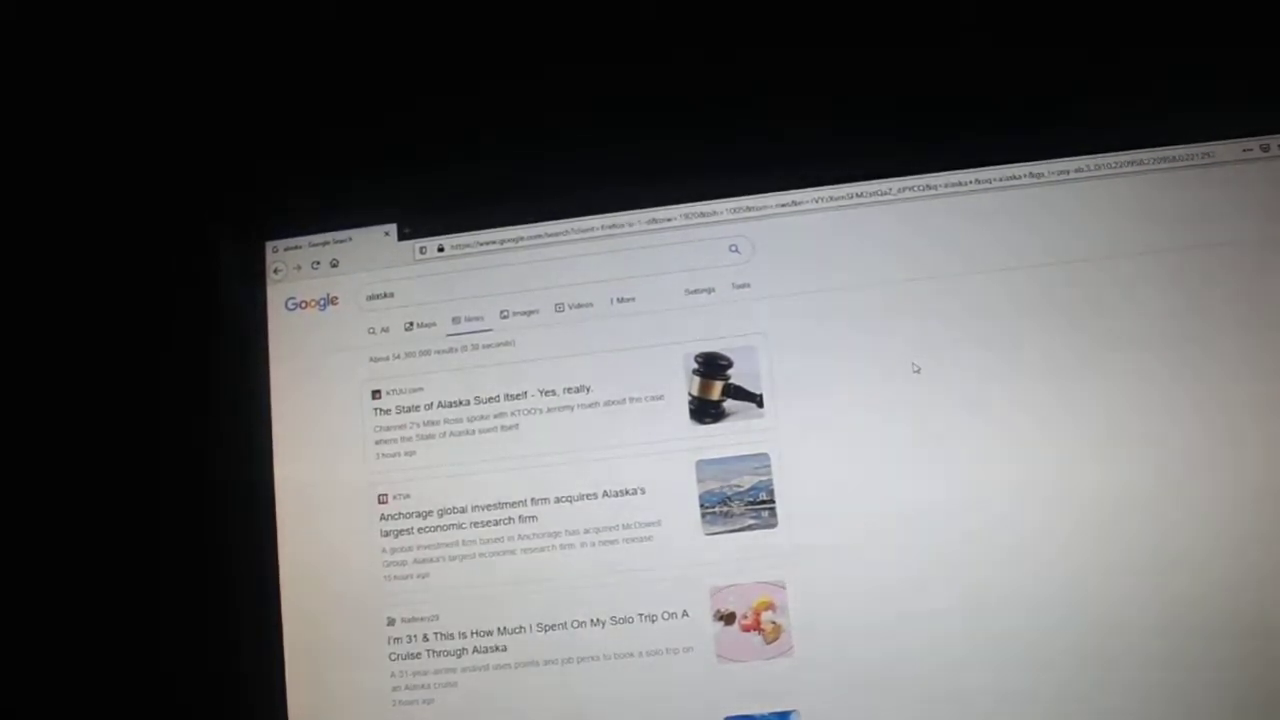
- Bring up link options for the KTUU story about the State of Alaska suing itself
right_click(496, 408)
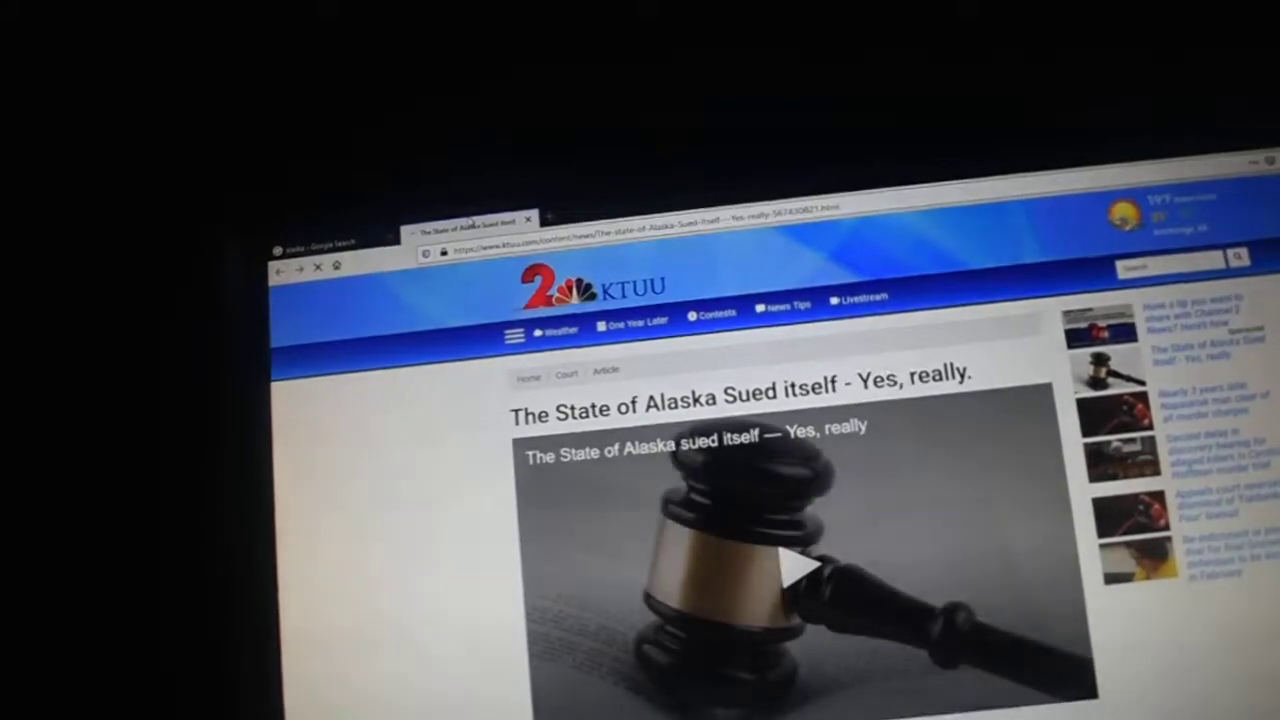
- Read down the KTUU 'State of Alaska Sued itself' story to its full-article link
scroll("down", 3)
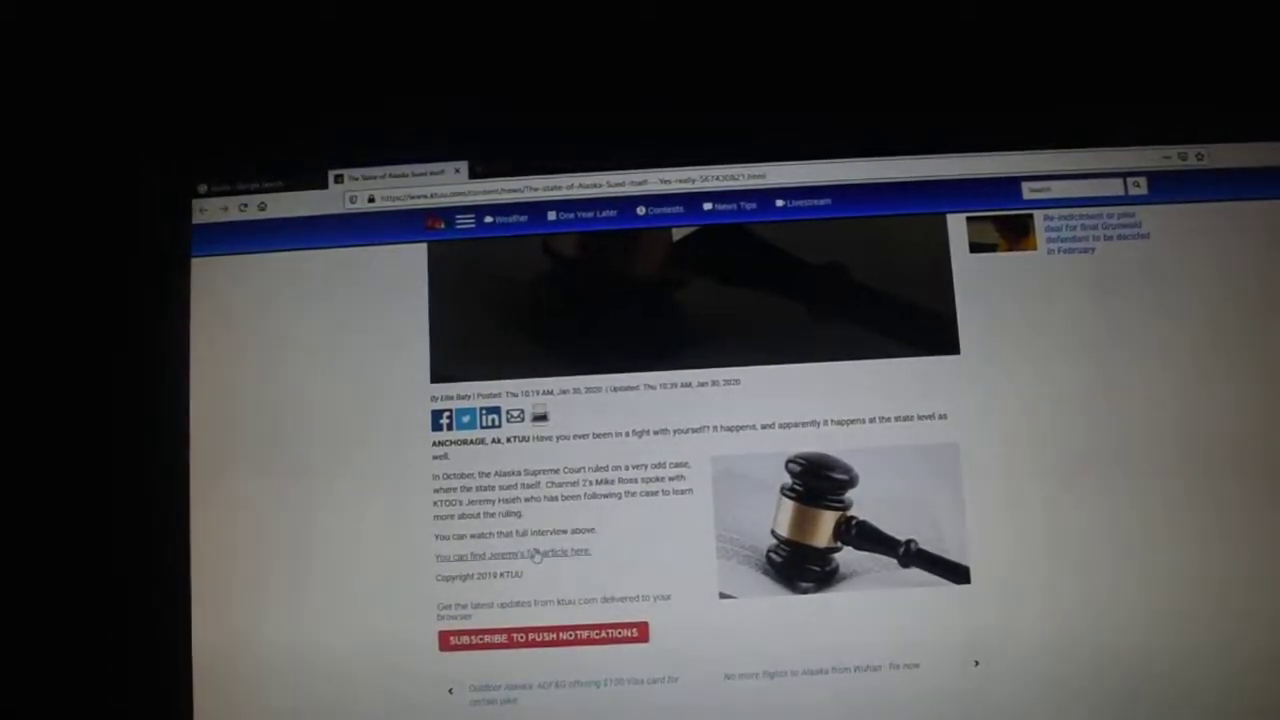
- Read through KTOO's full article on the State of Alaska suing itself
left_click(498, 554)
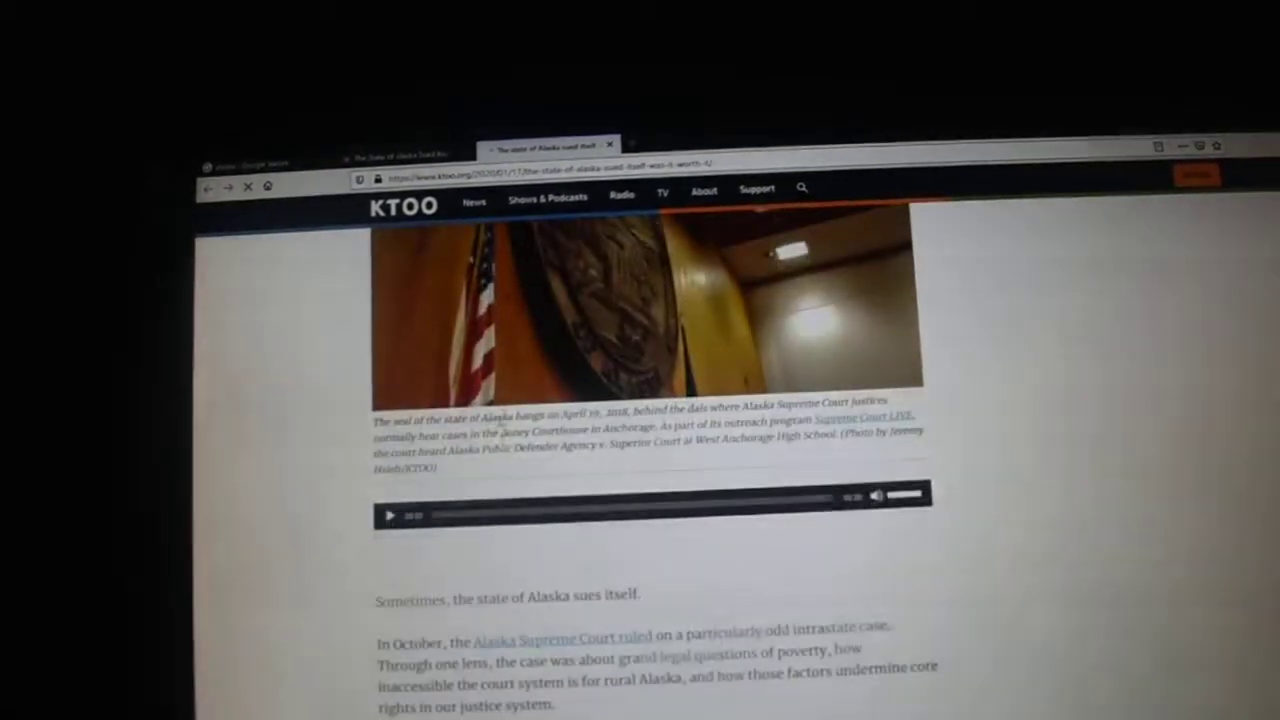
scroll("down", 3)
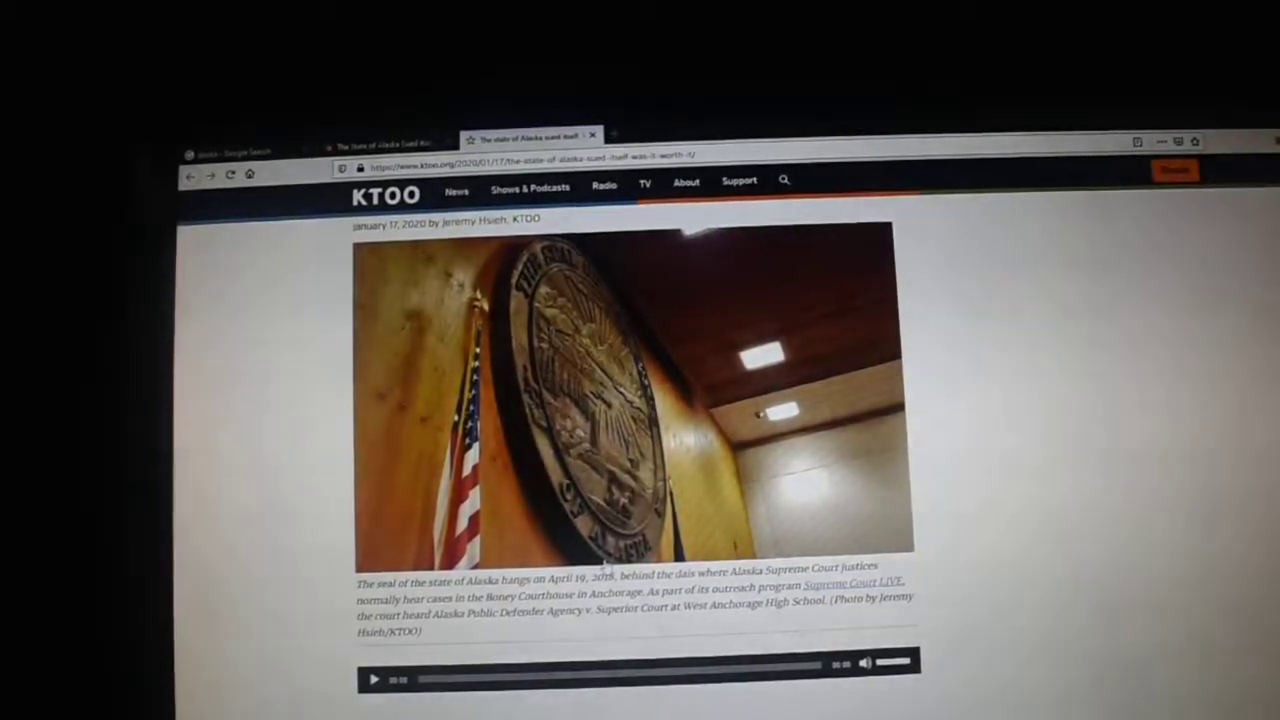
scroll("down", 3)
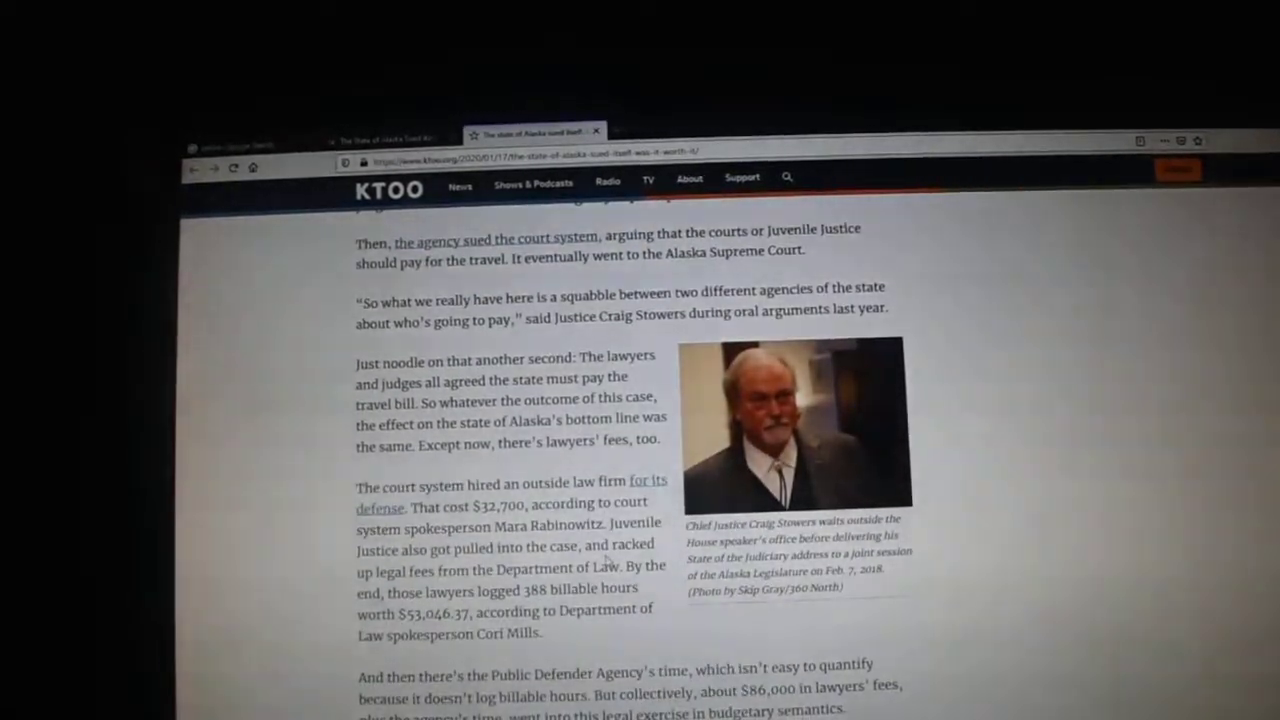
scroll("down", 3)
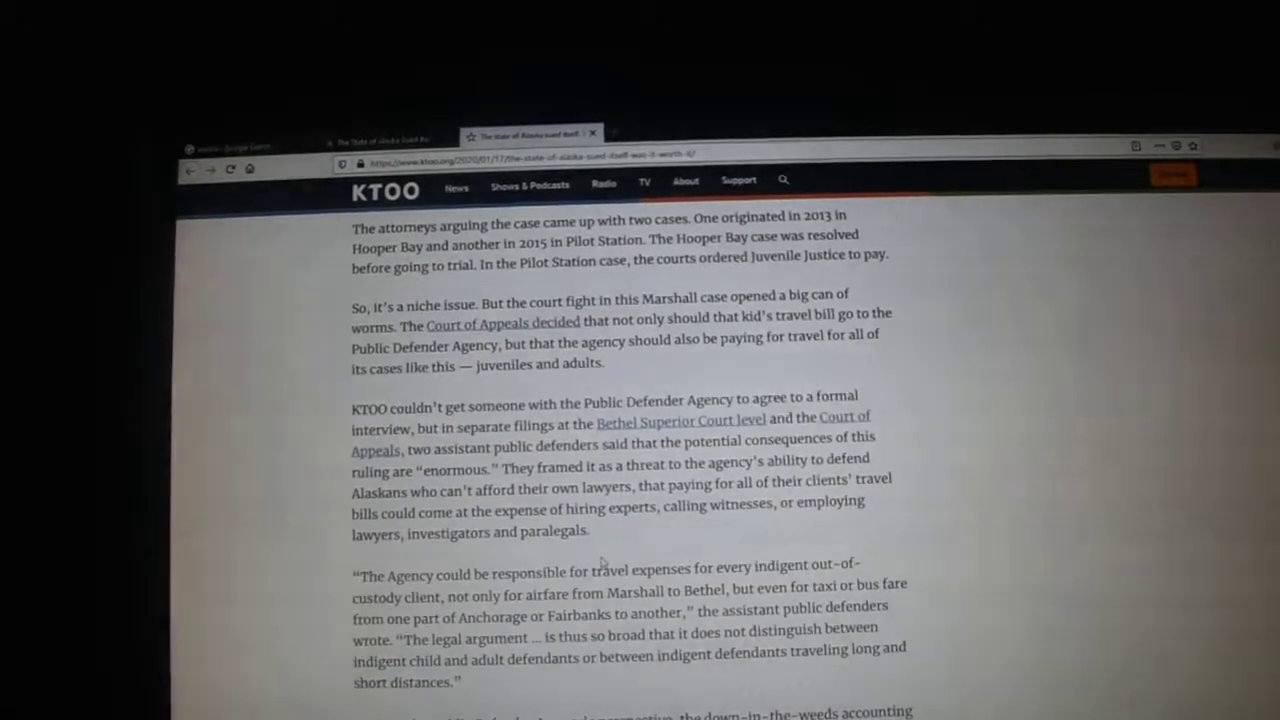
scroll("down", 3)
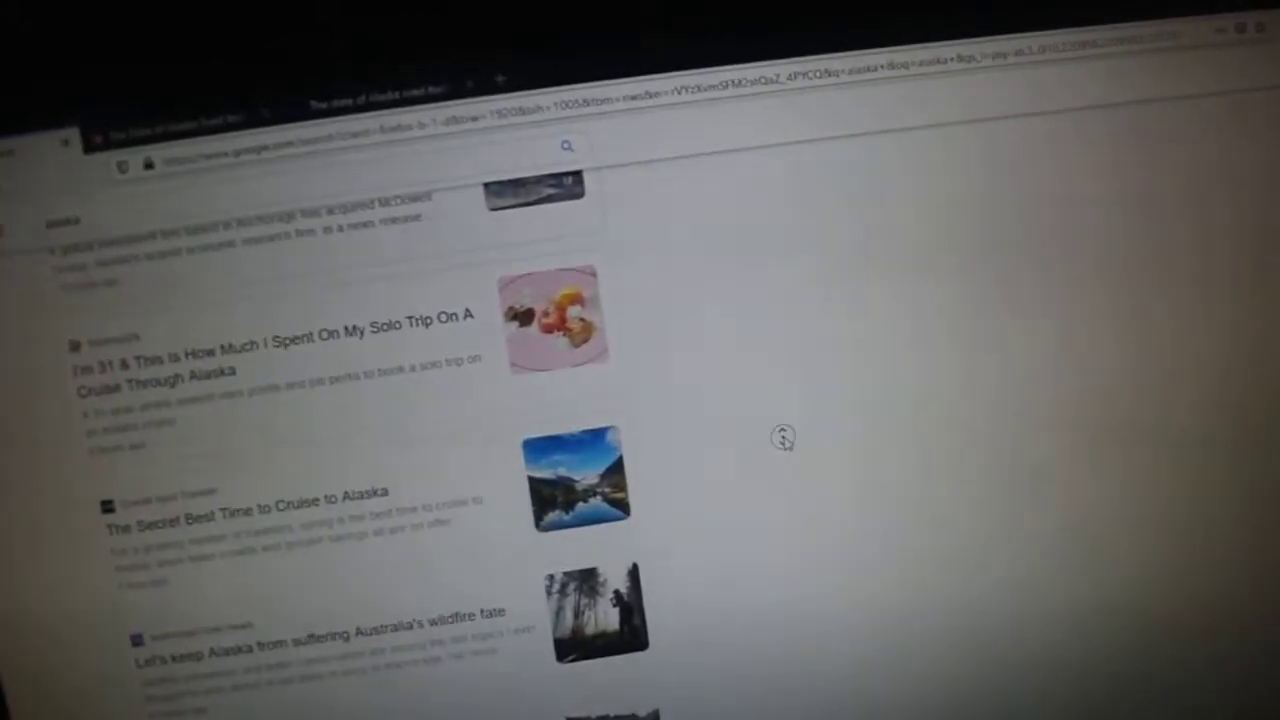
scroll("down", 3)
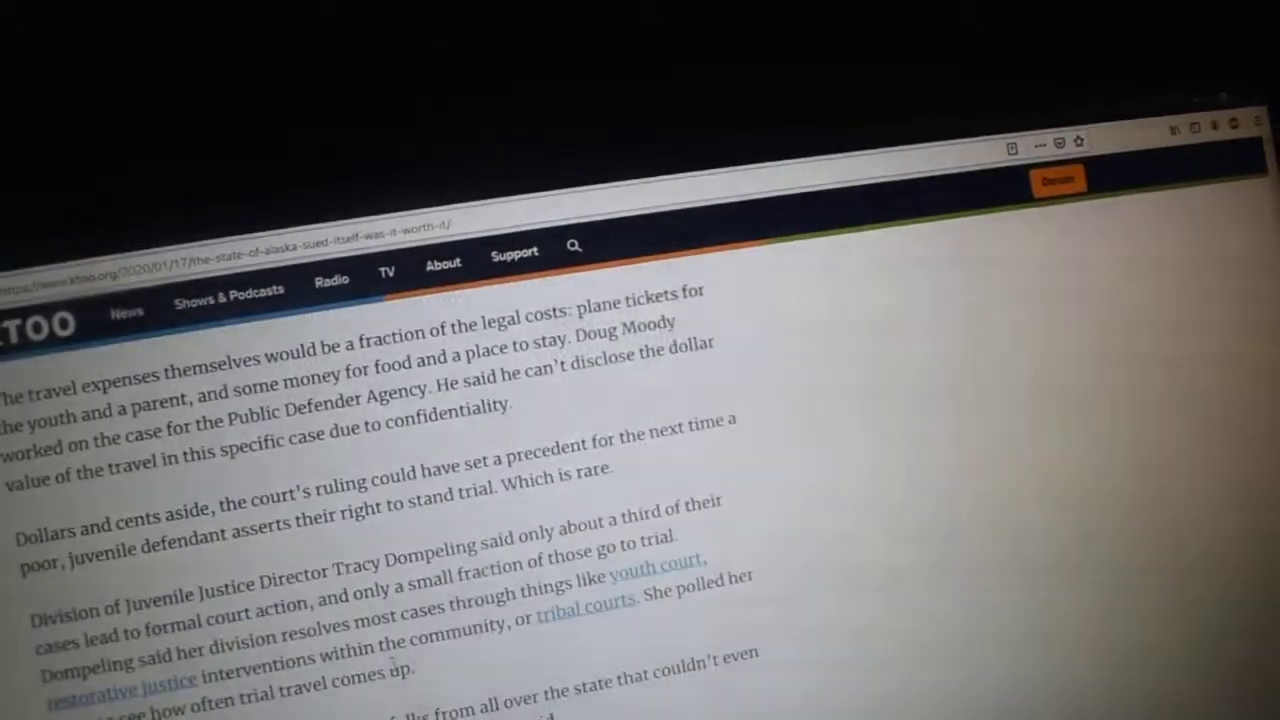
scroll("down", 3)
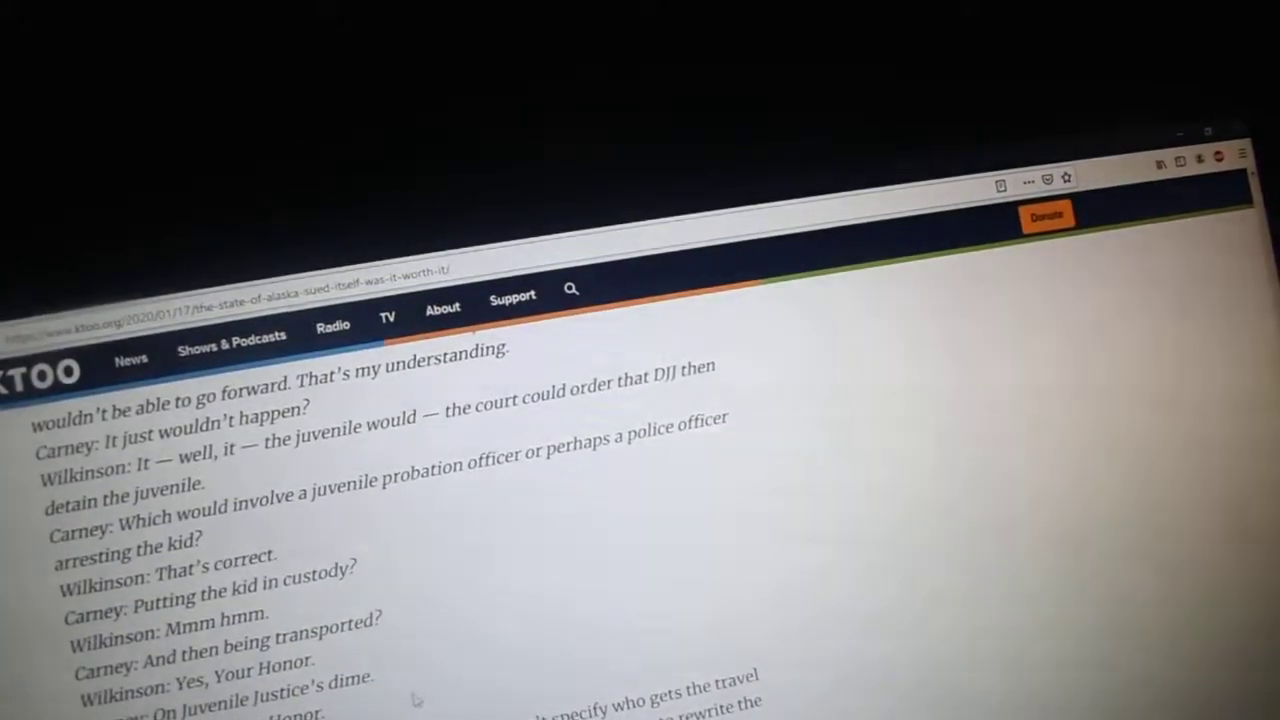